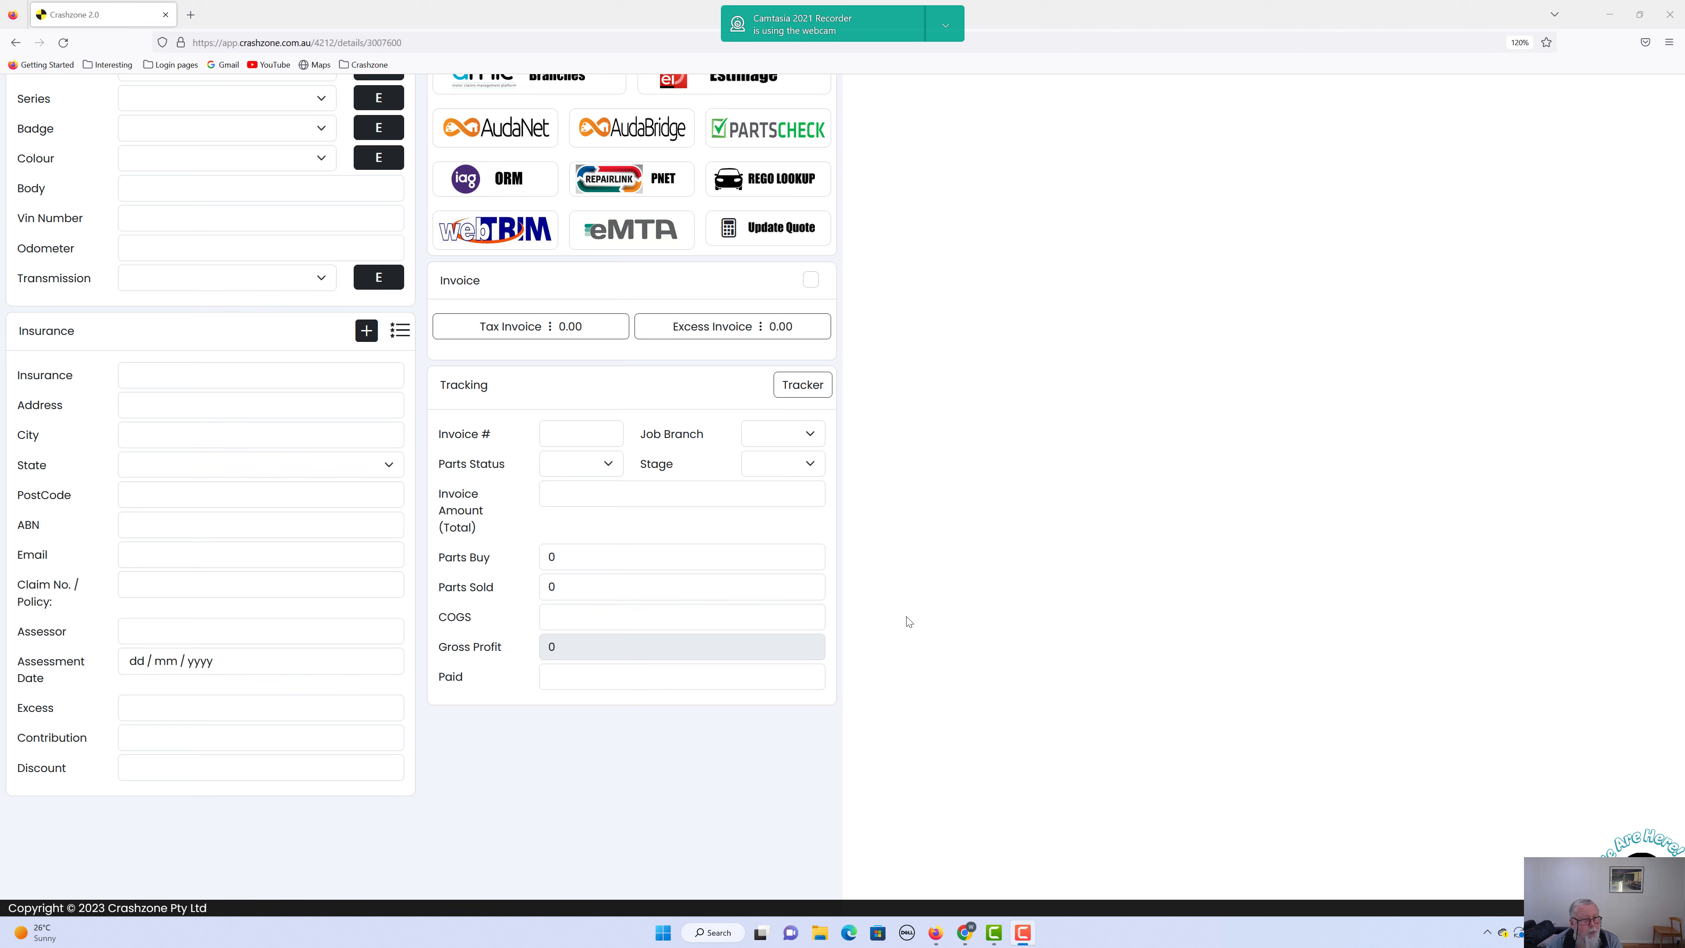
mouse_move(691, 557)
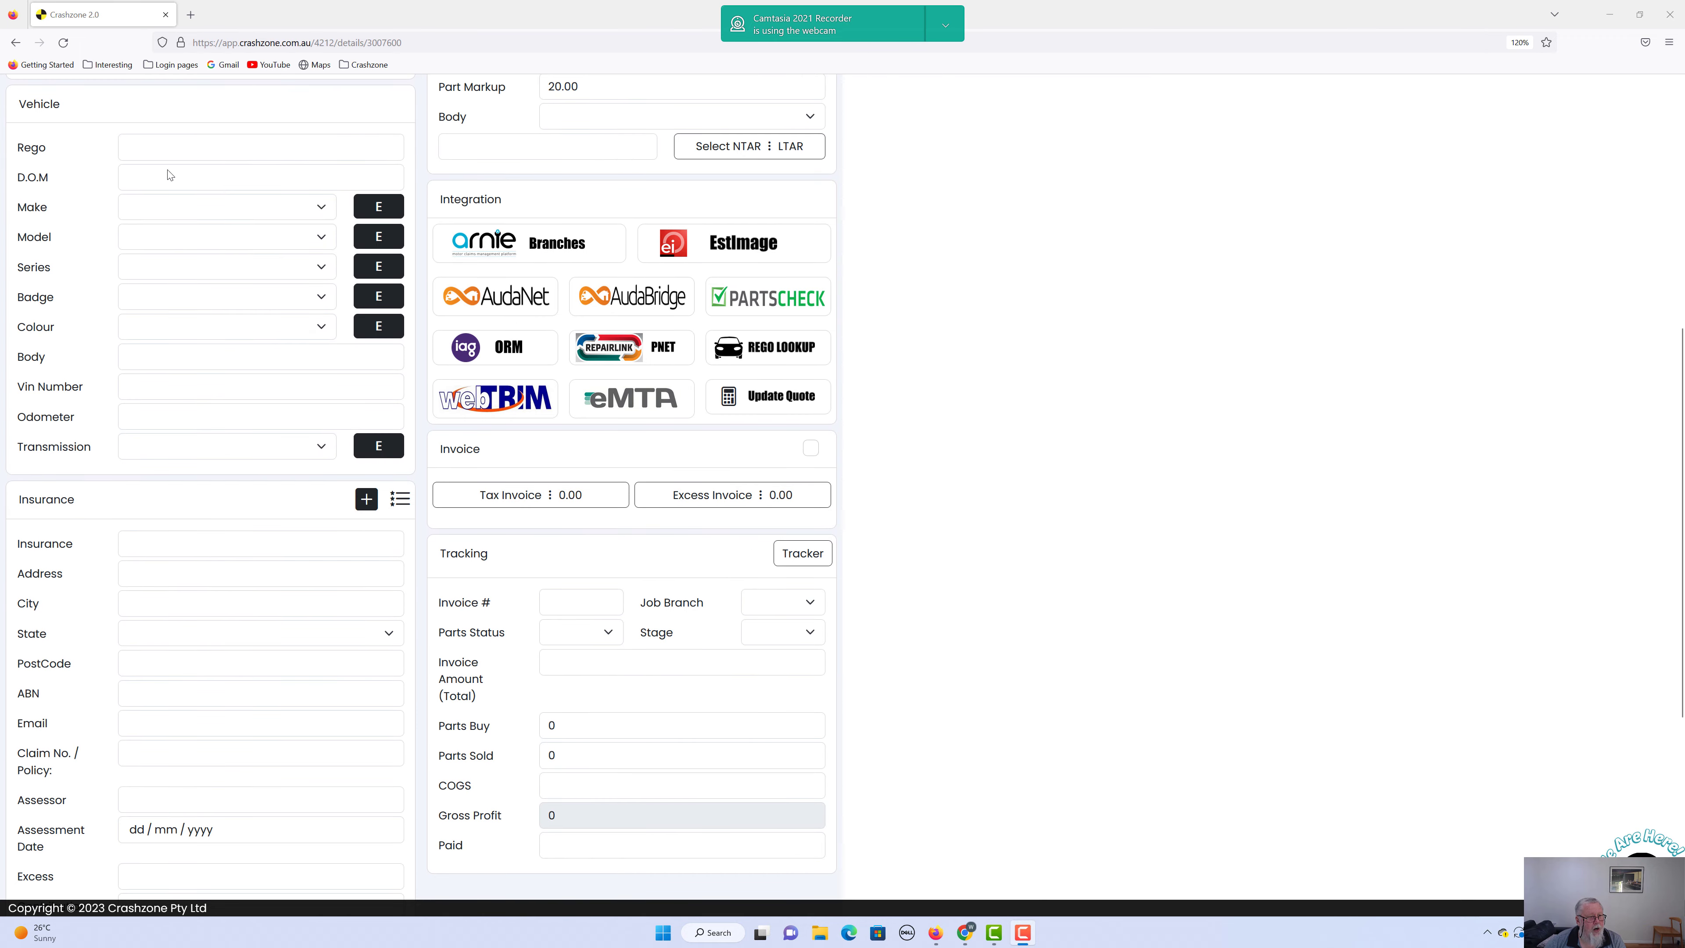
Step: View the New Insurance form, then return to the list of two saved insurers
scroll(down, 3)
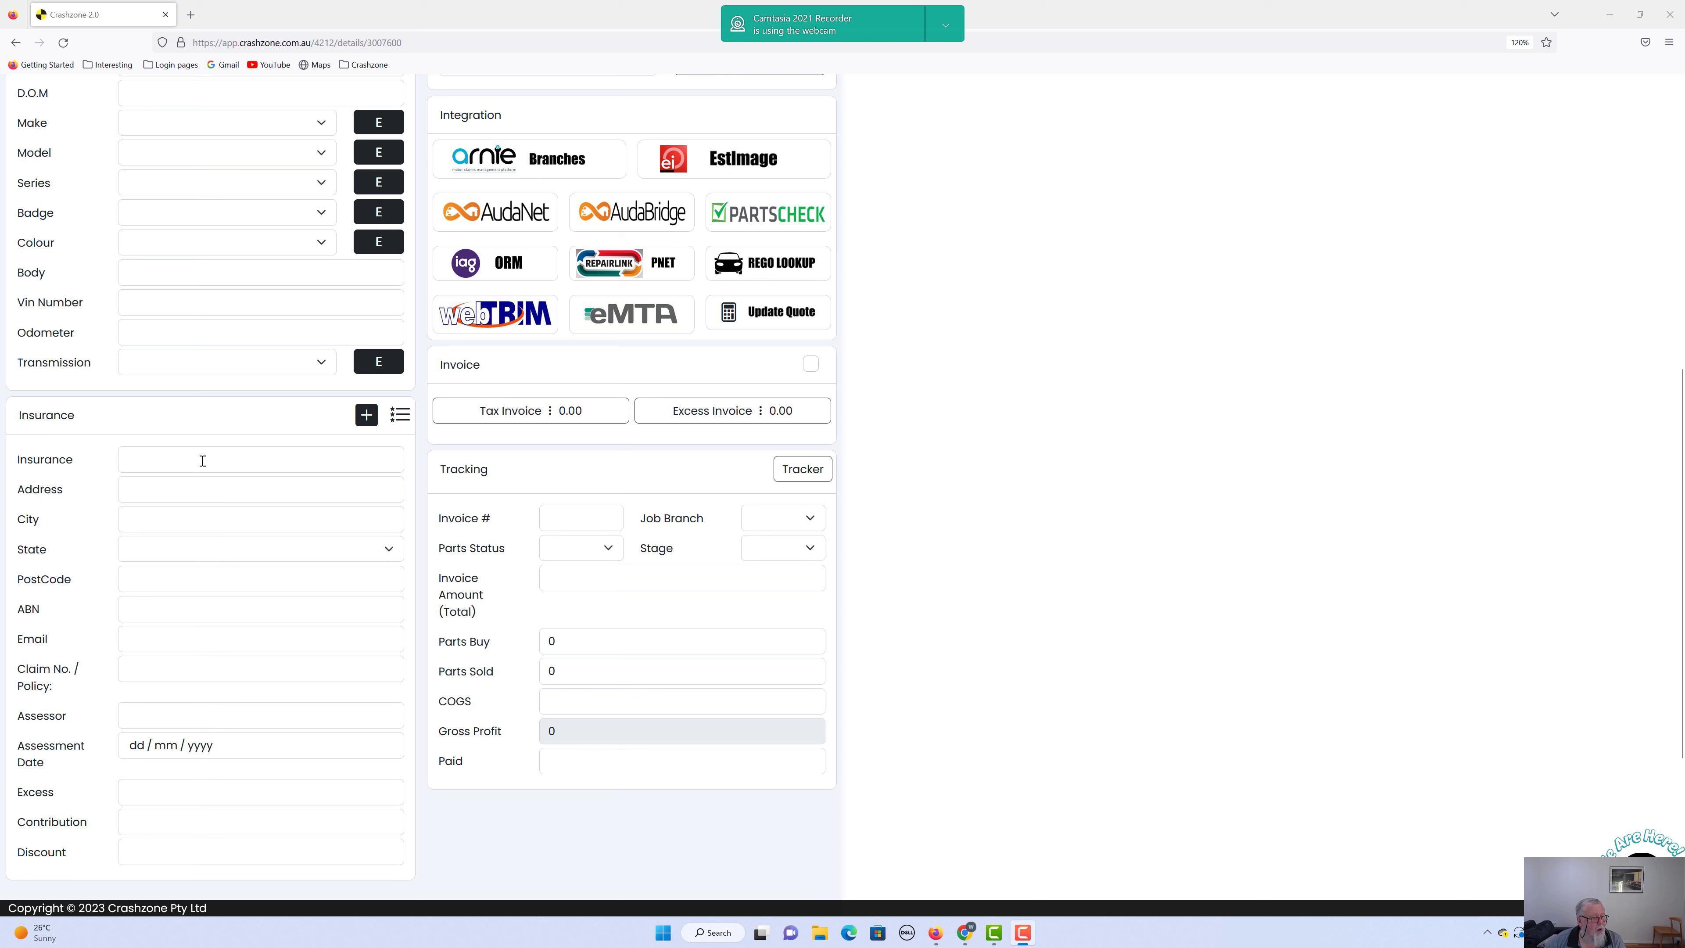
mouse_move(266, 451)
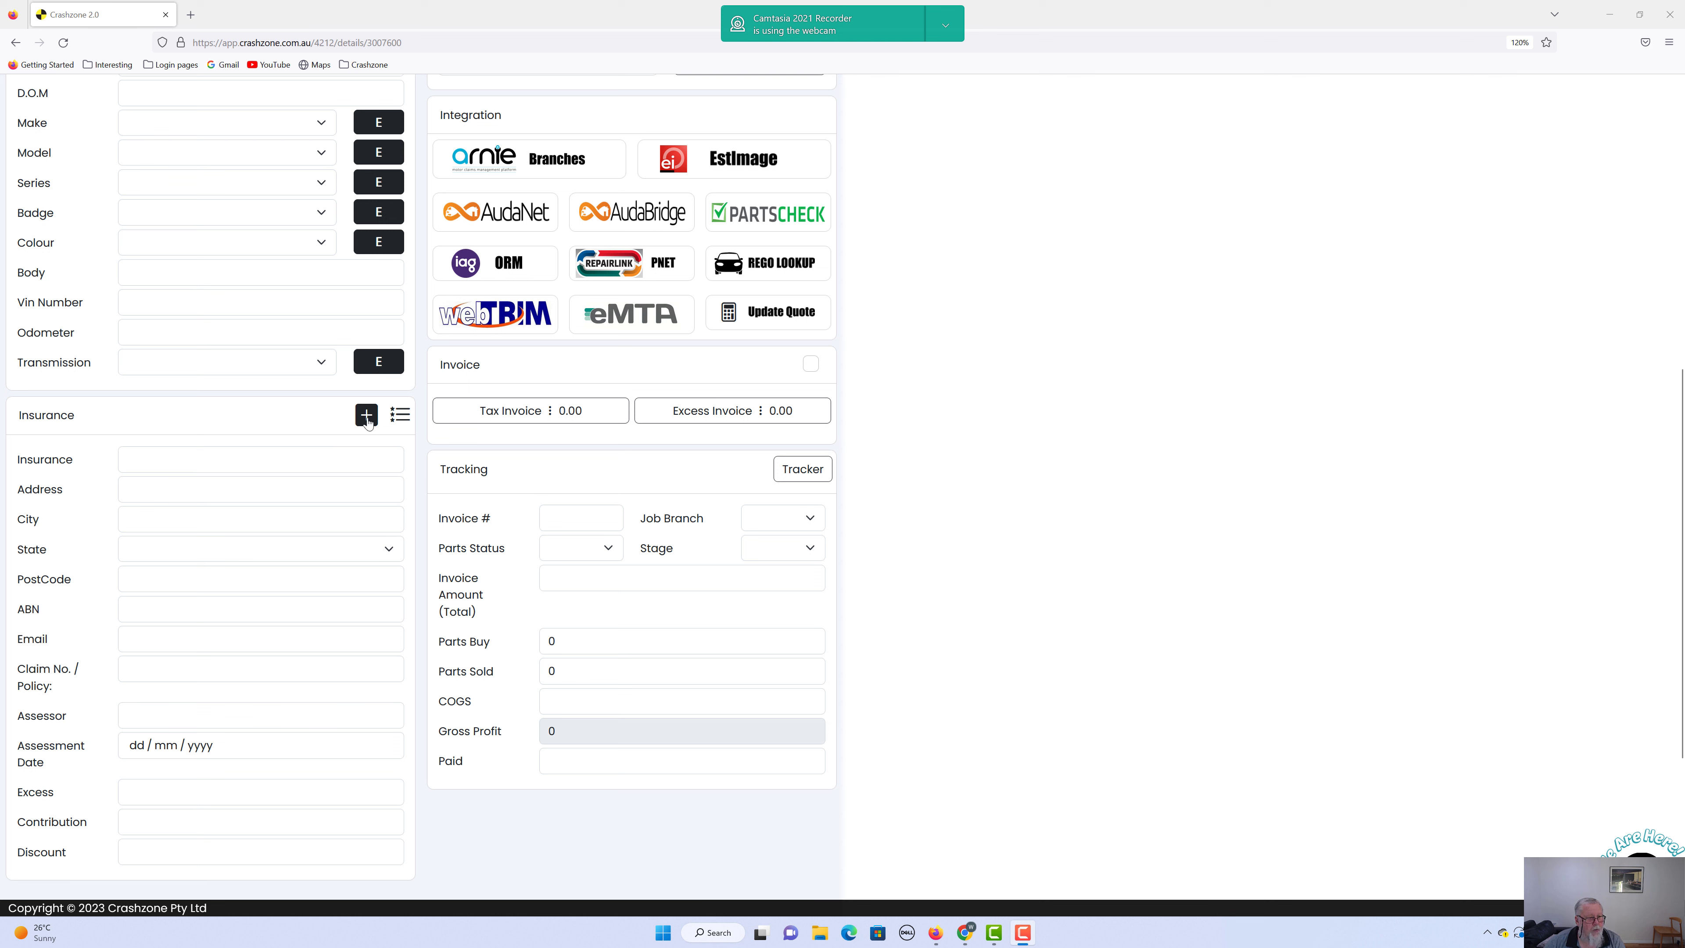
click(367, 415)
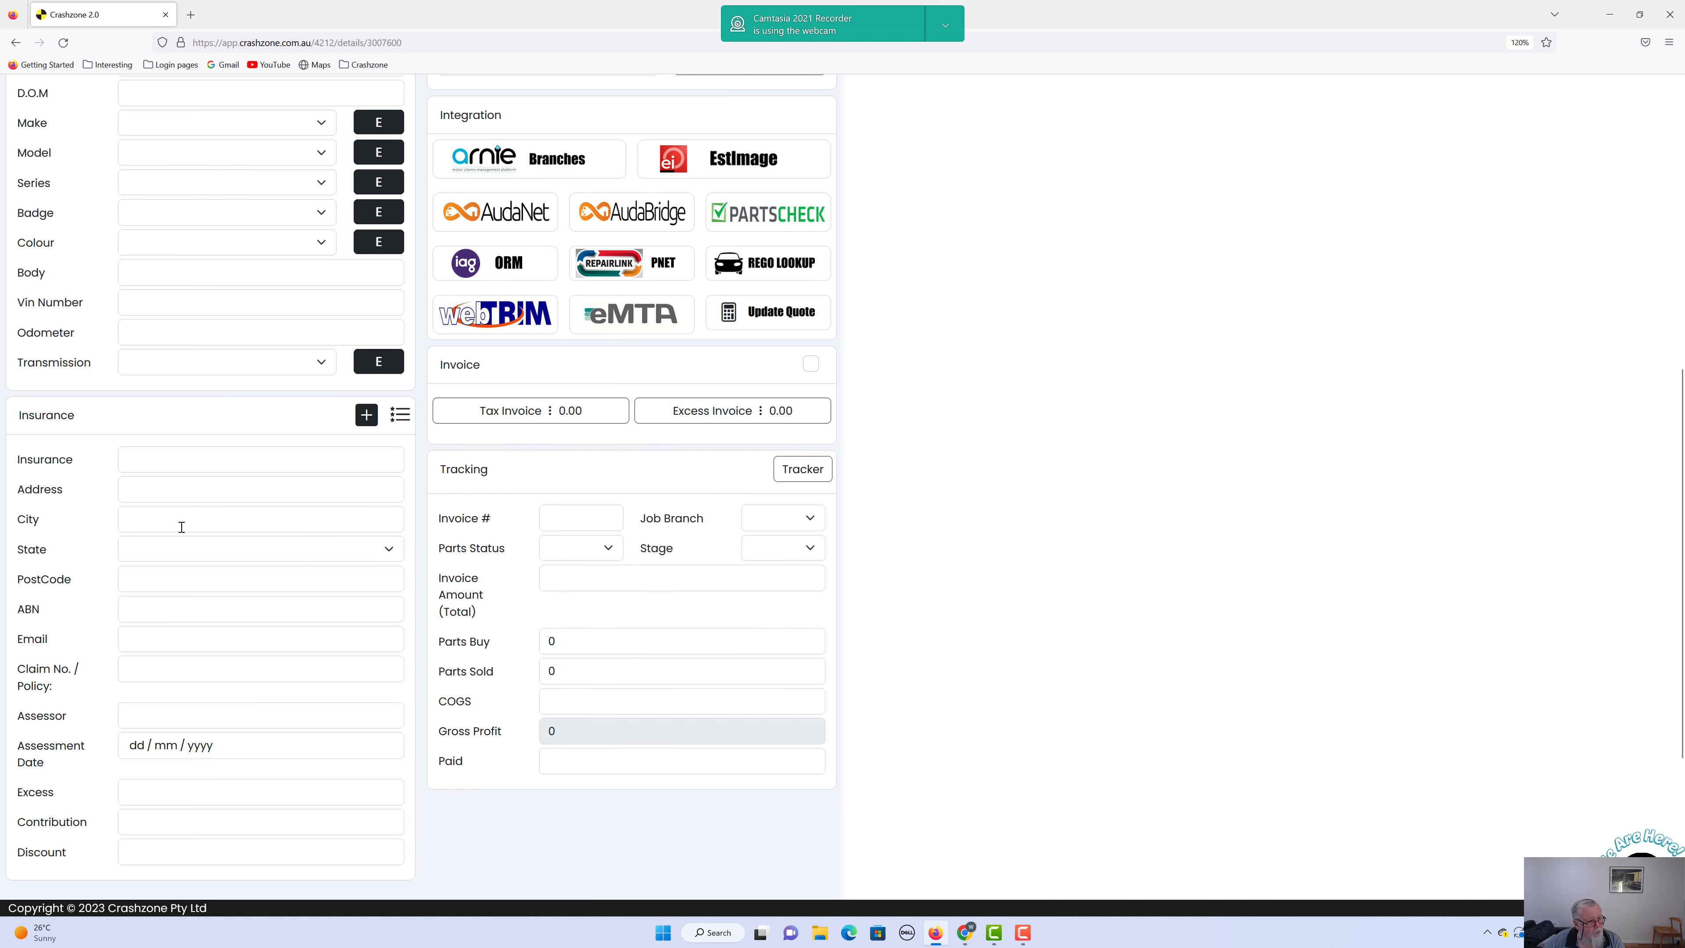
click(400, 416)
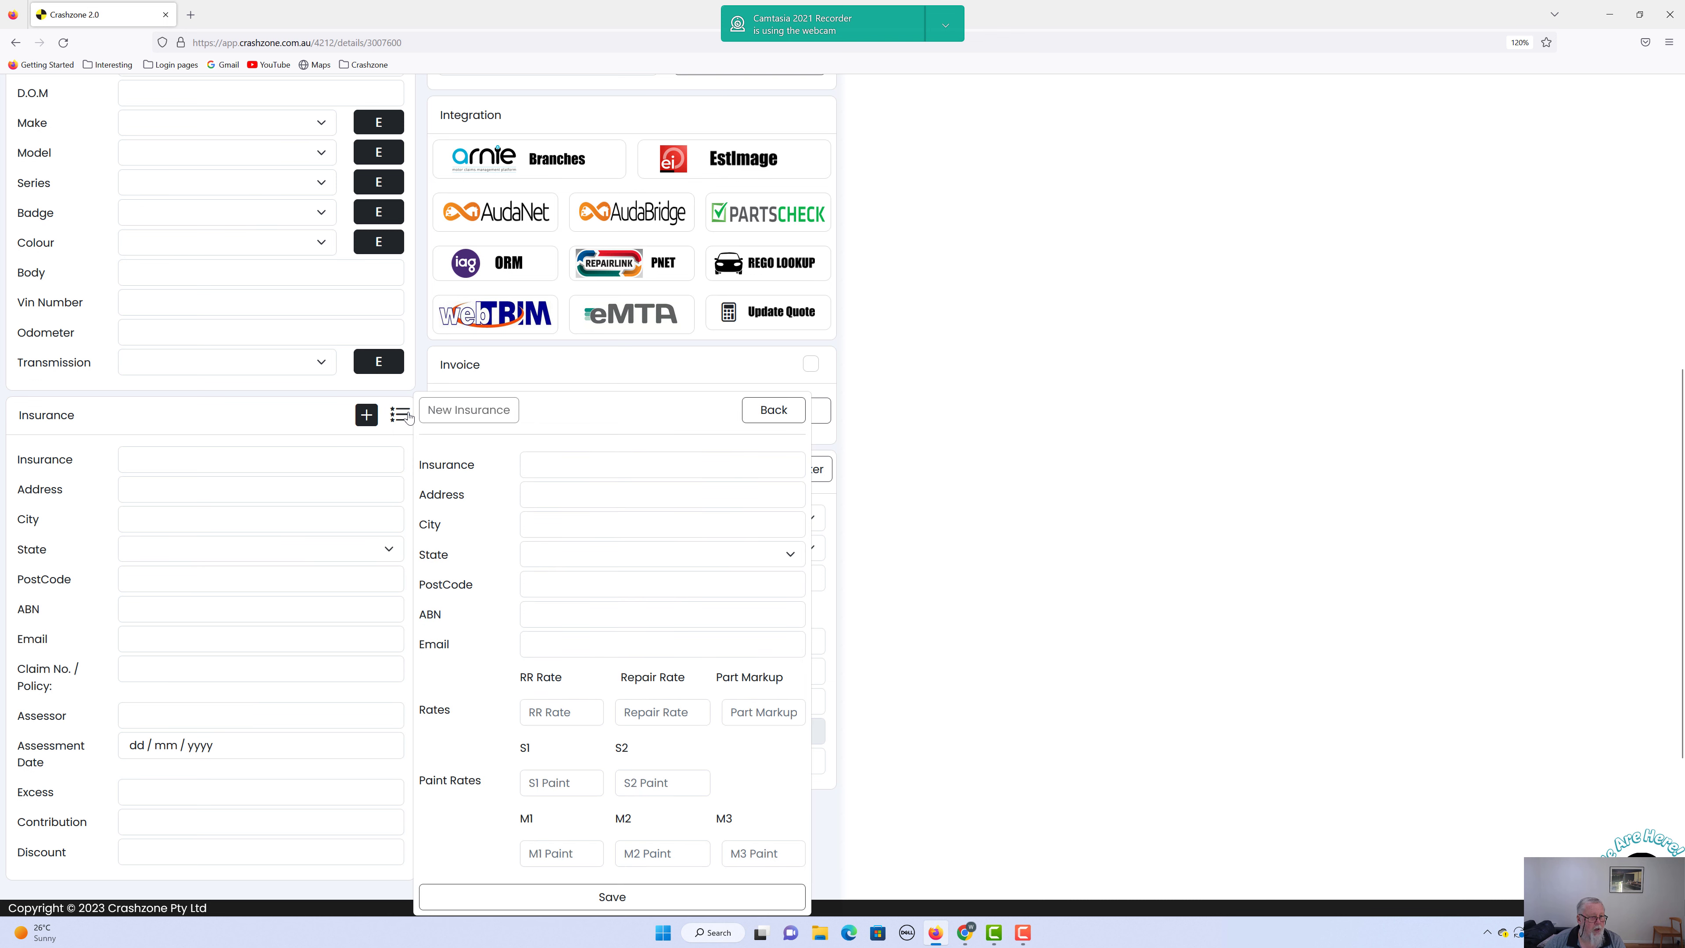
mouse_move(517, 455)
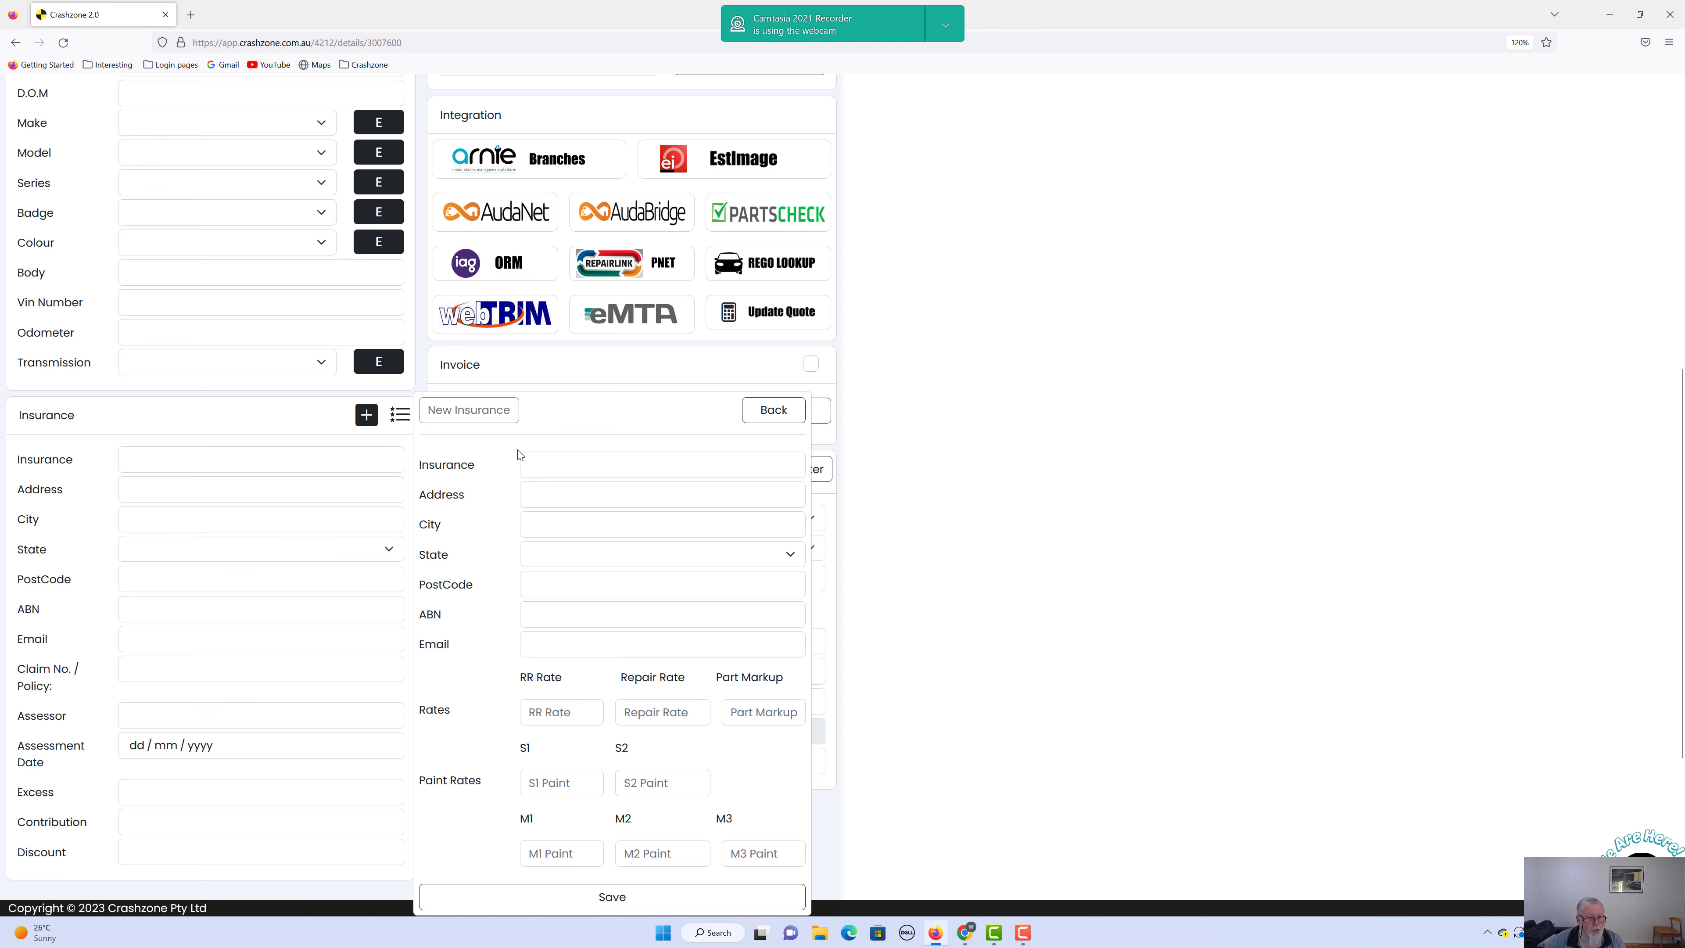
scroll(down, 3)
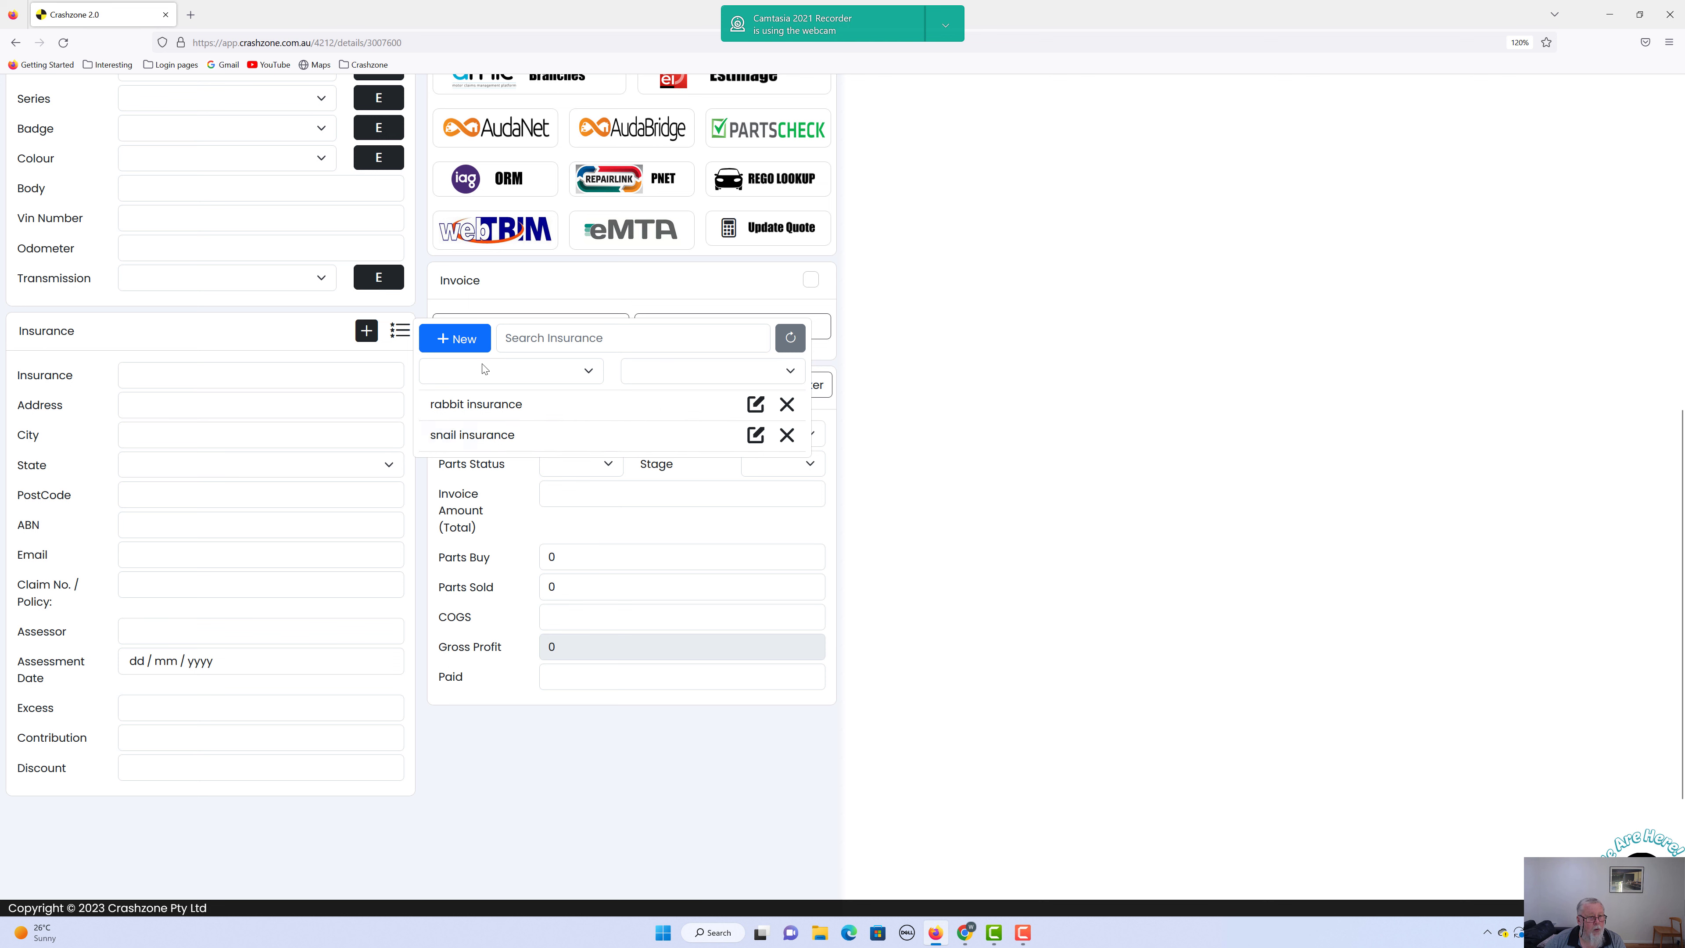
Step: Choose M1 as the paint level and apply snail insurance, filling the job's insurer details
click(509, 370)
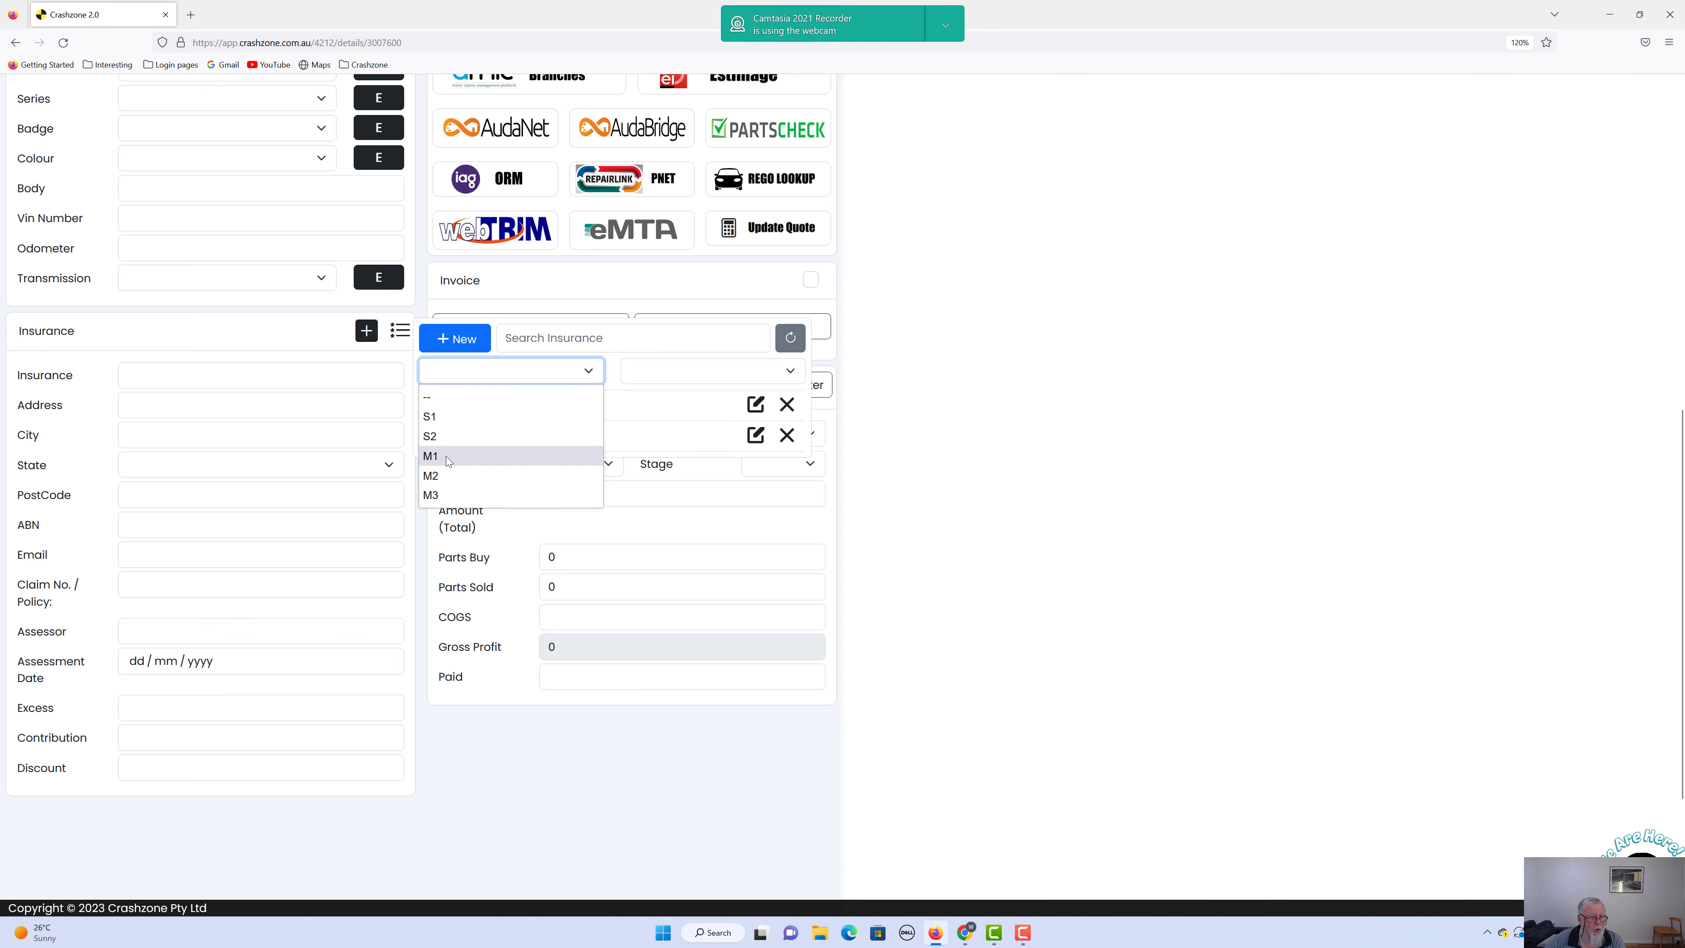
click(430, 455)
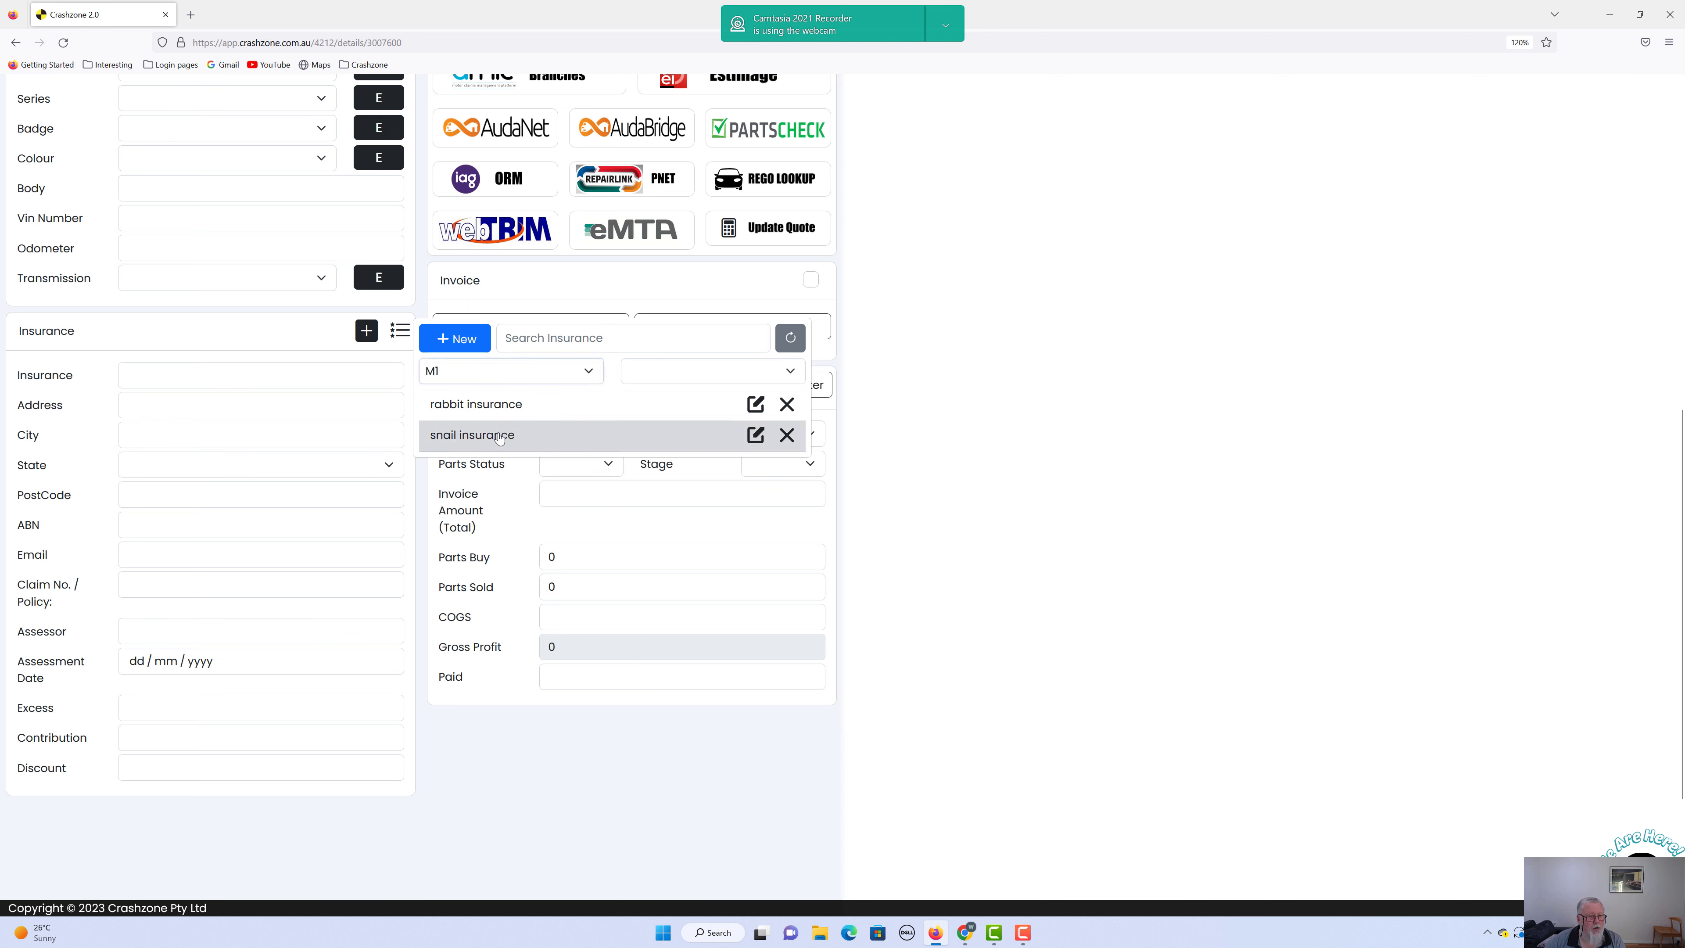
click(473, 435)
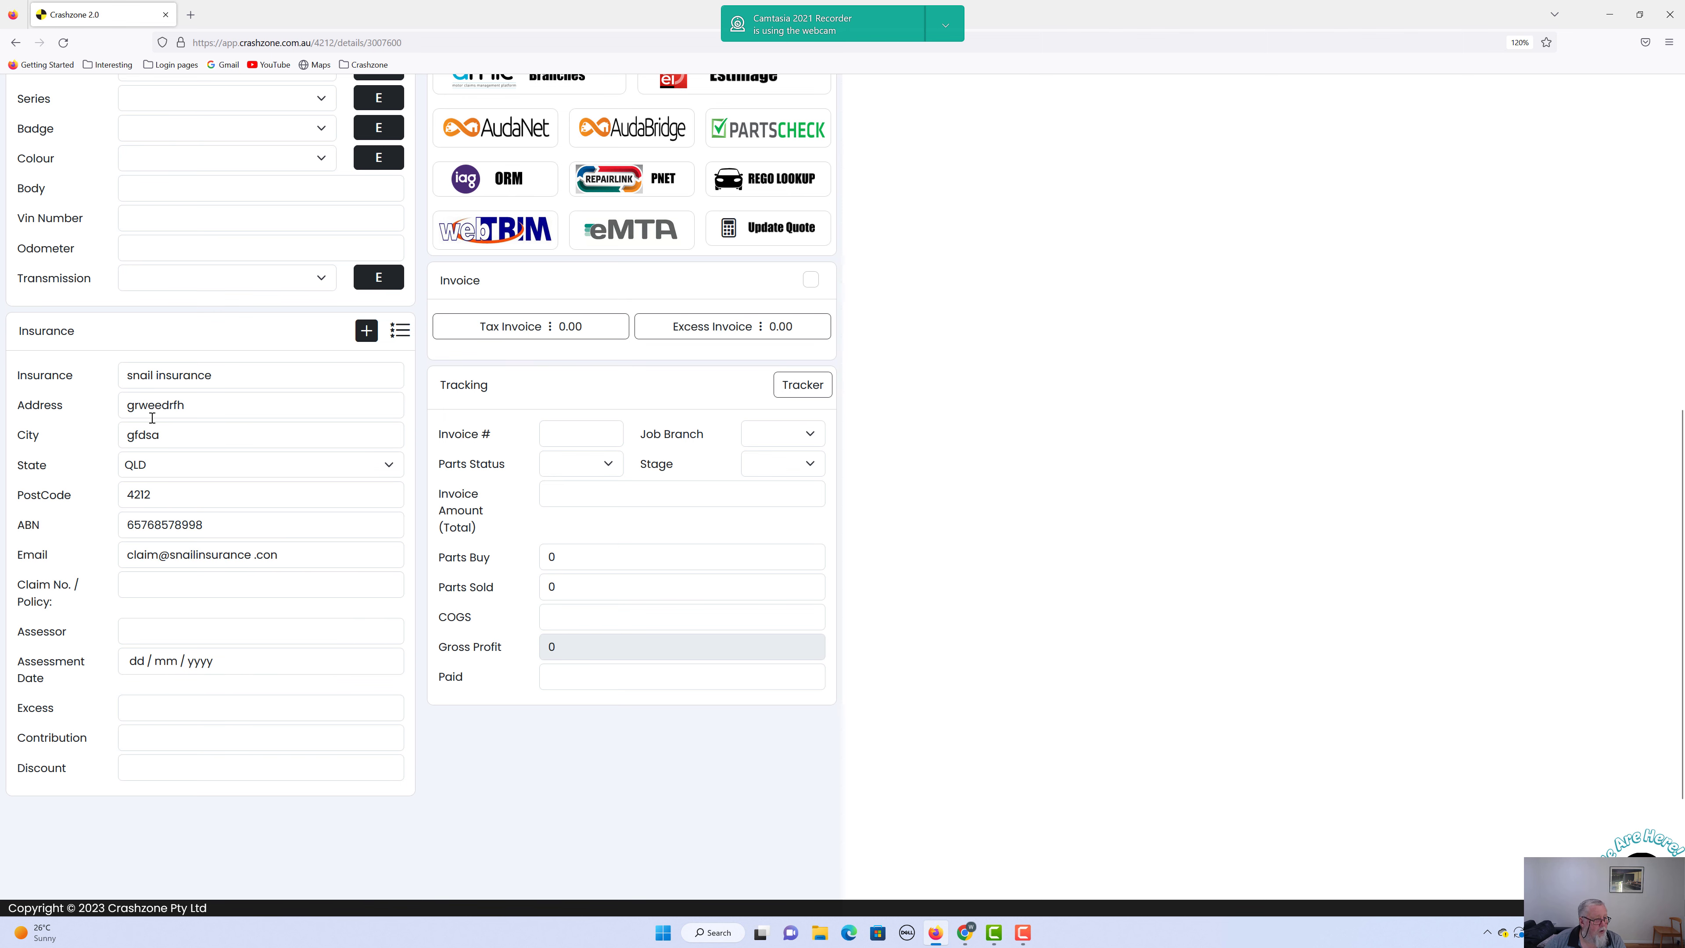
mouse_move(482, 790)
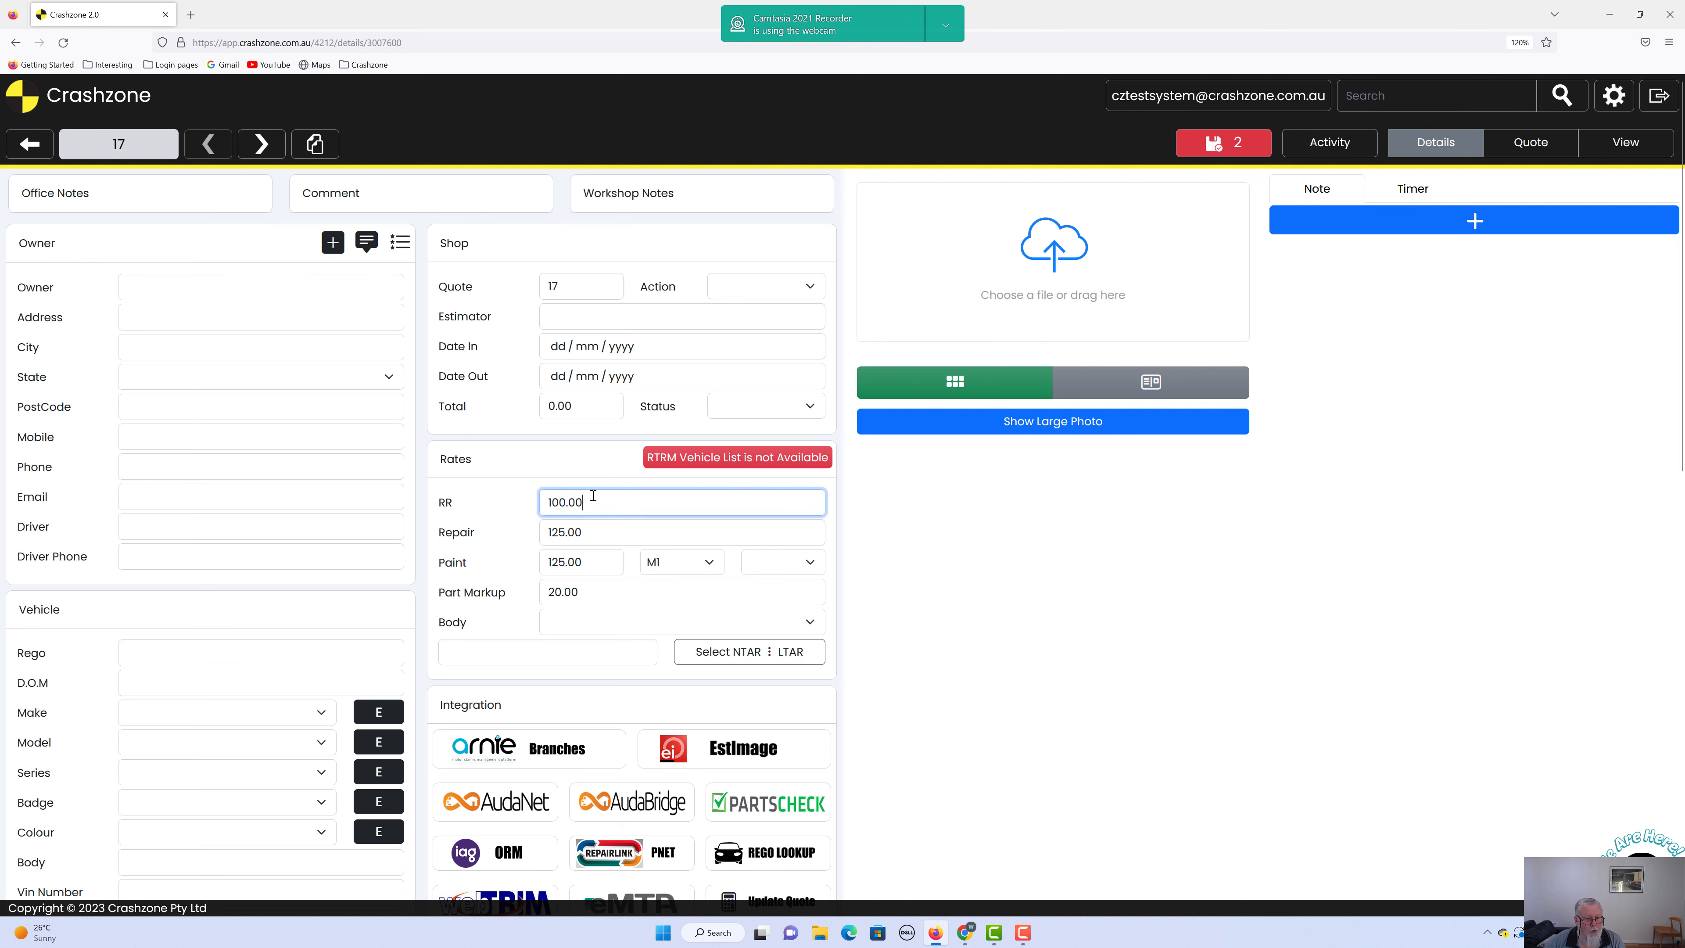
Step: Save the job with its R&R rate of 110.00 and return to the insurer list
click(1222, 142)
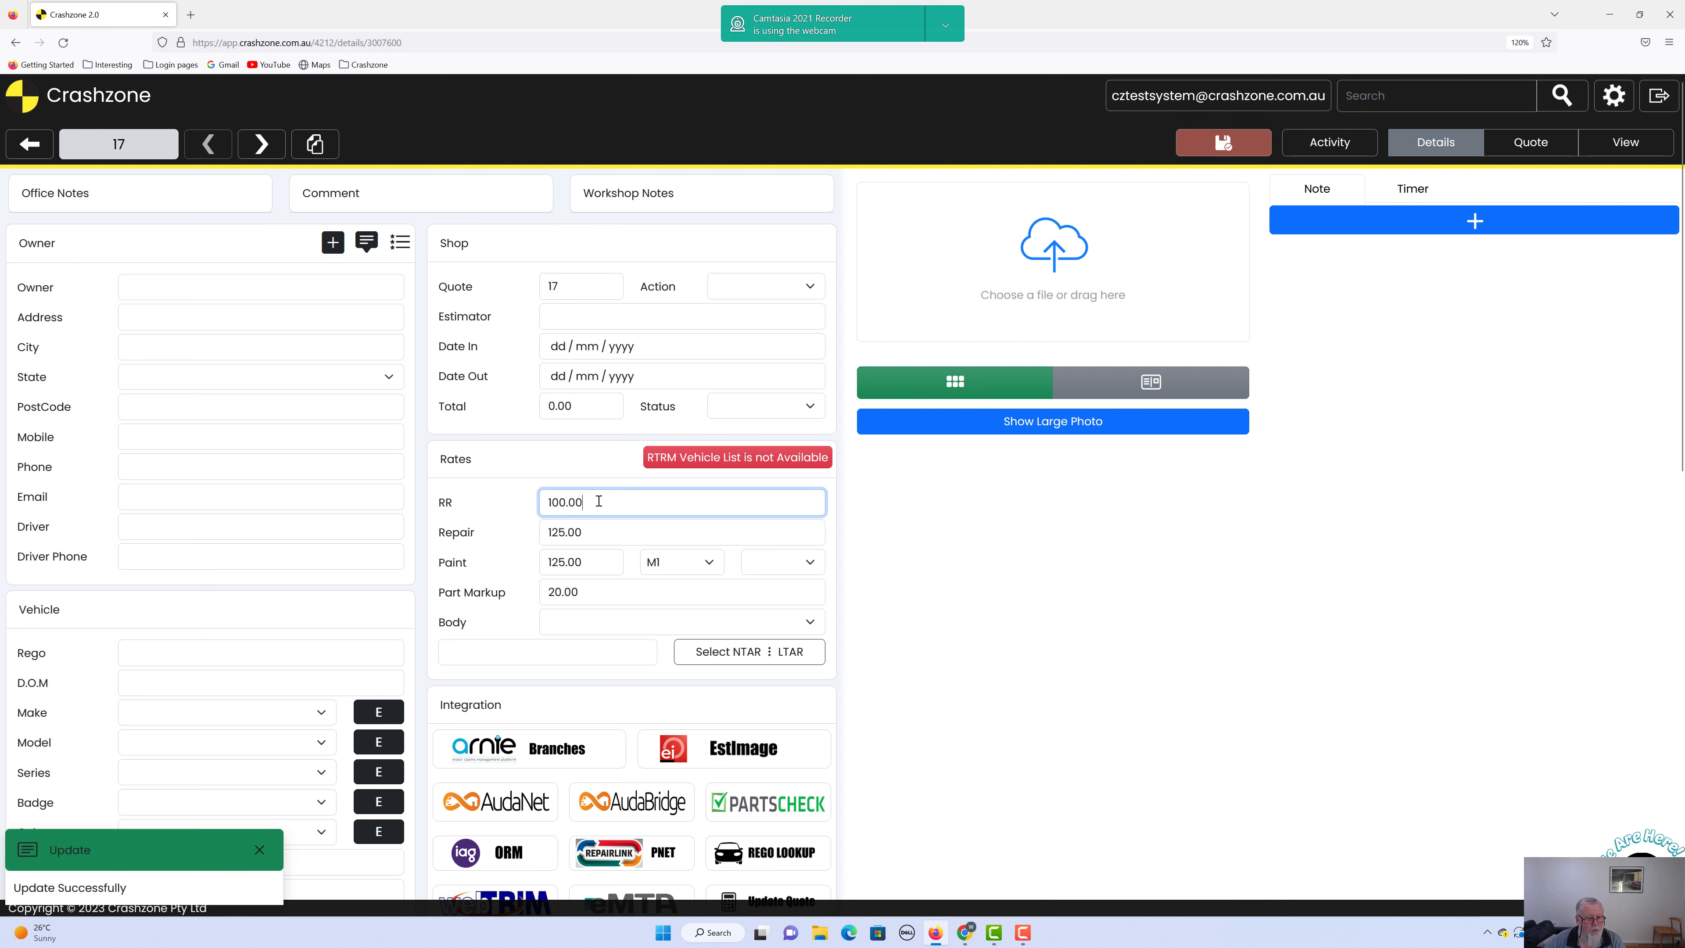
click(1222, 143)
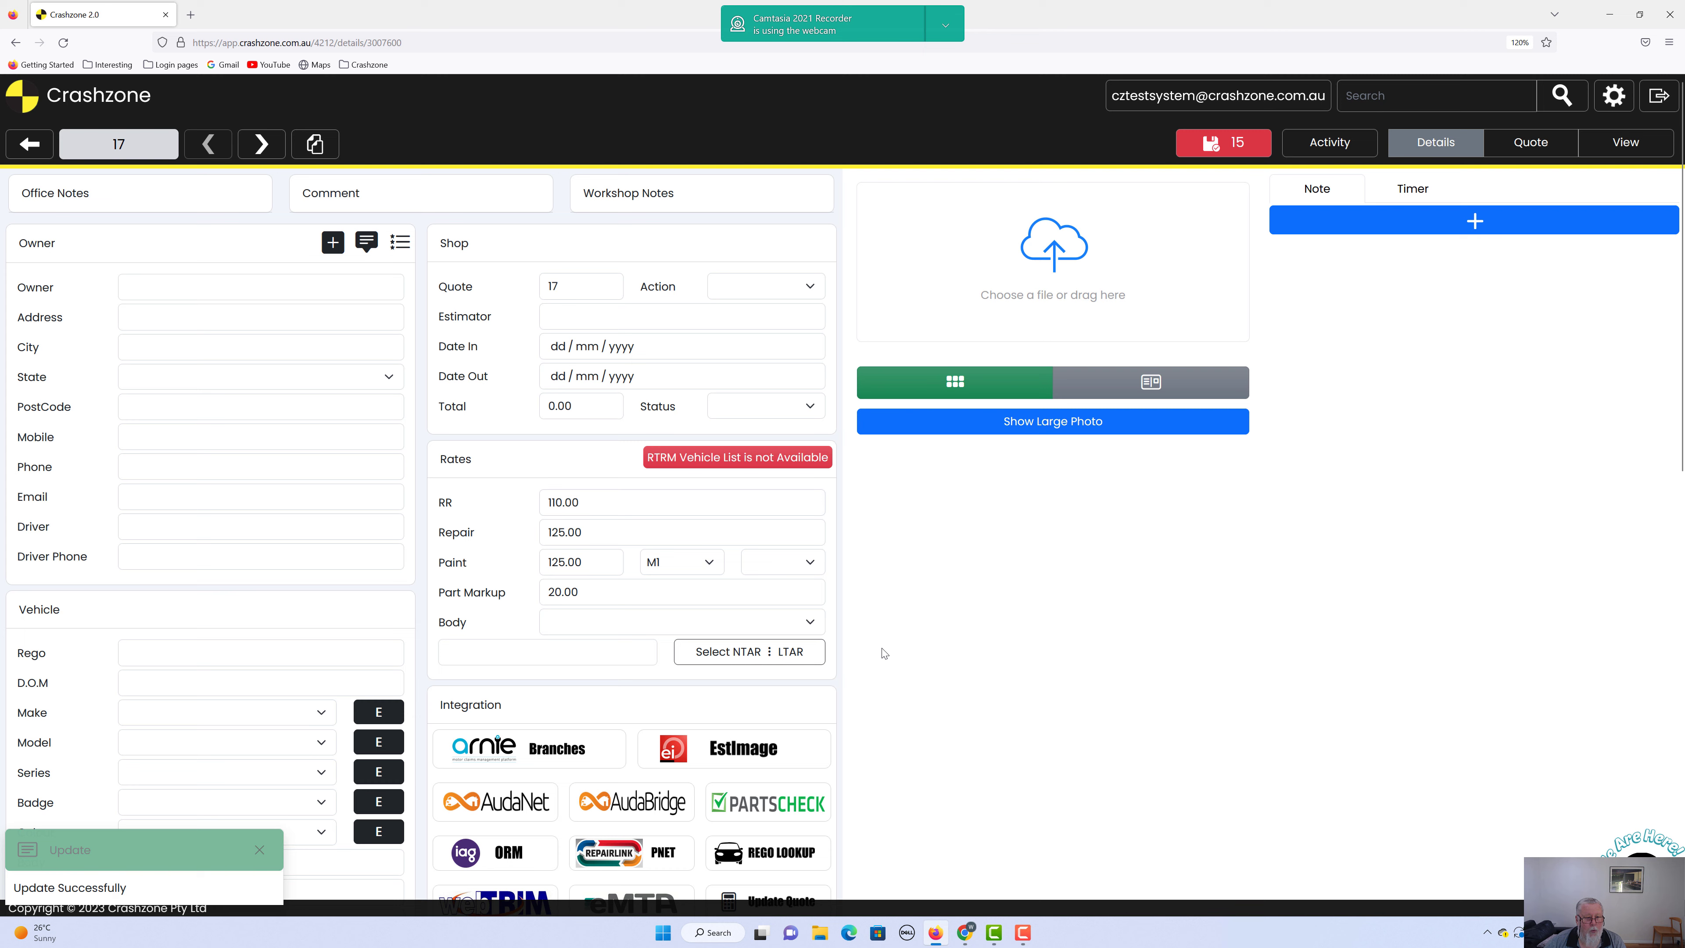
scroll(down, 3)
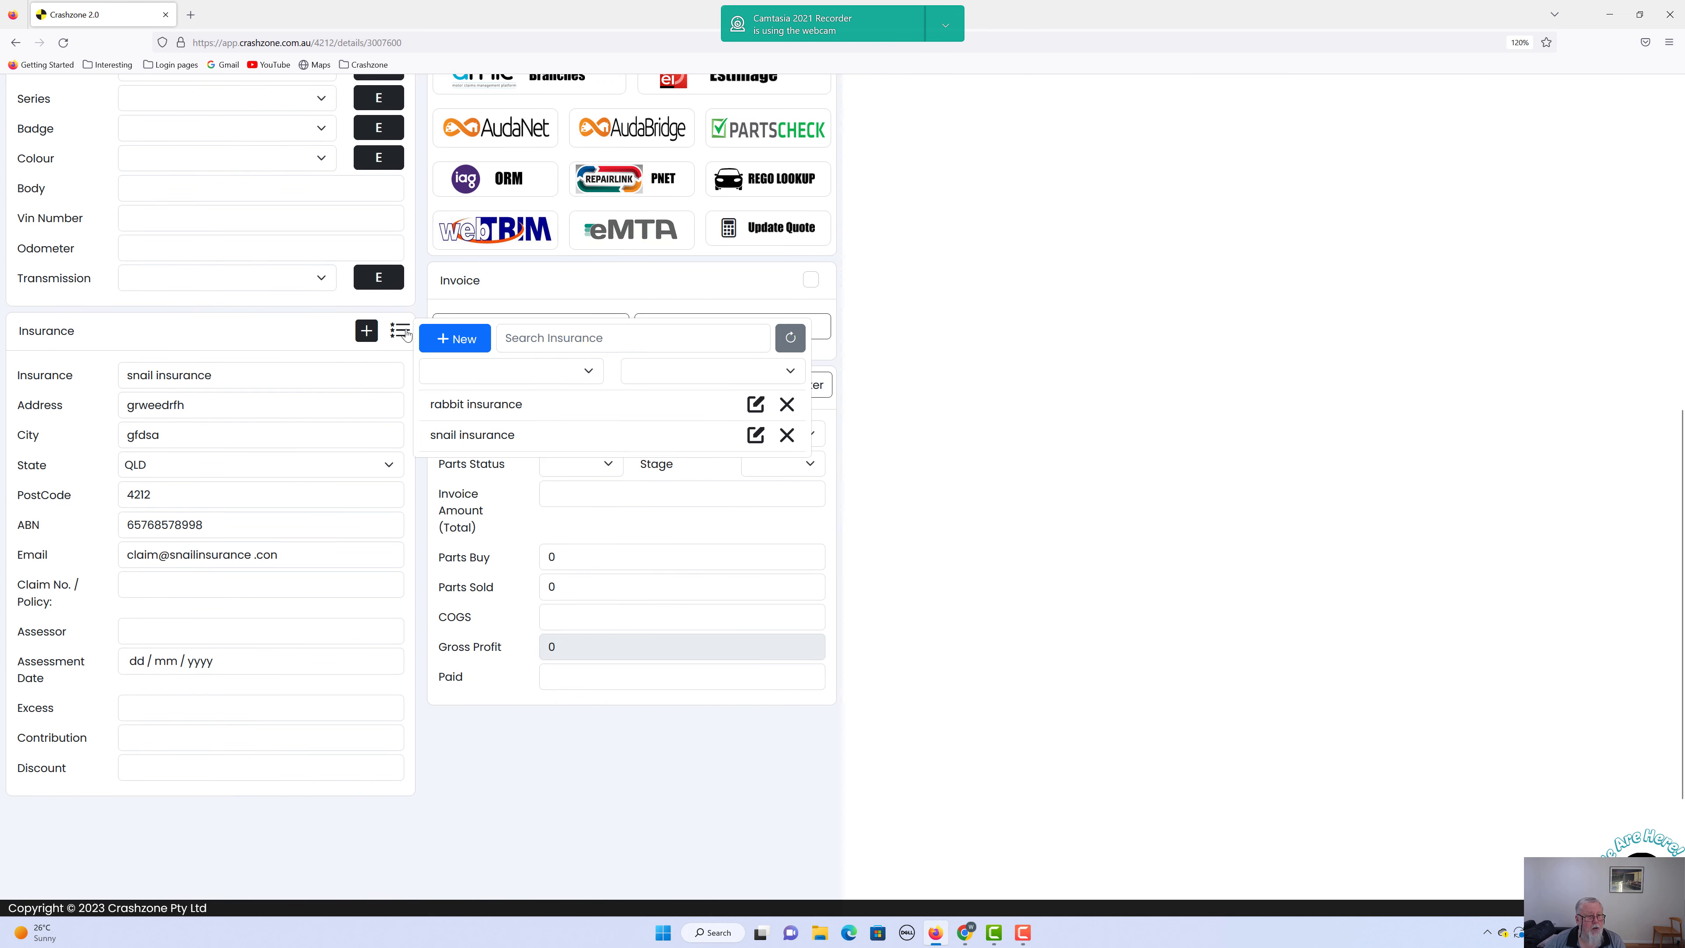
Step: Edit snail insurance, replace its RR Rate with 110 and update the insurer
click(755, 435)
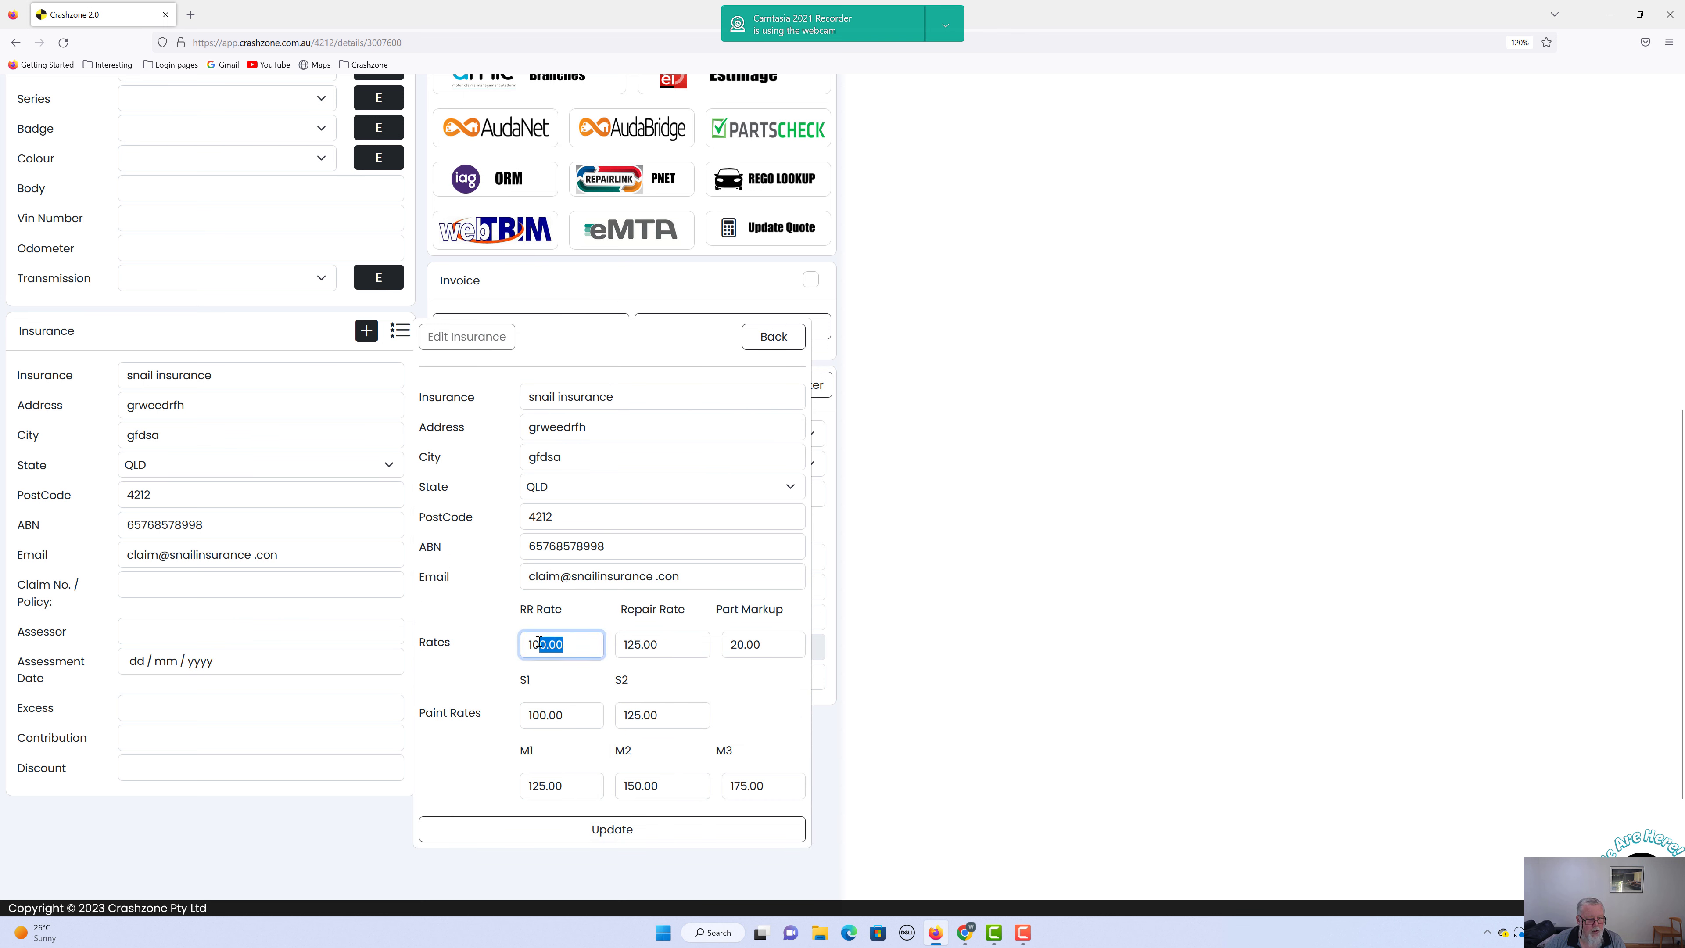
key(Backspace)
text(110)
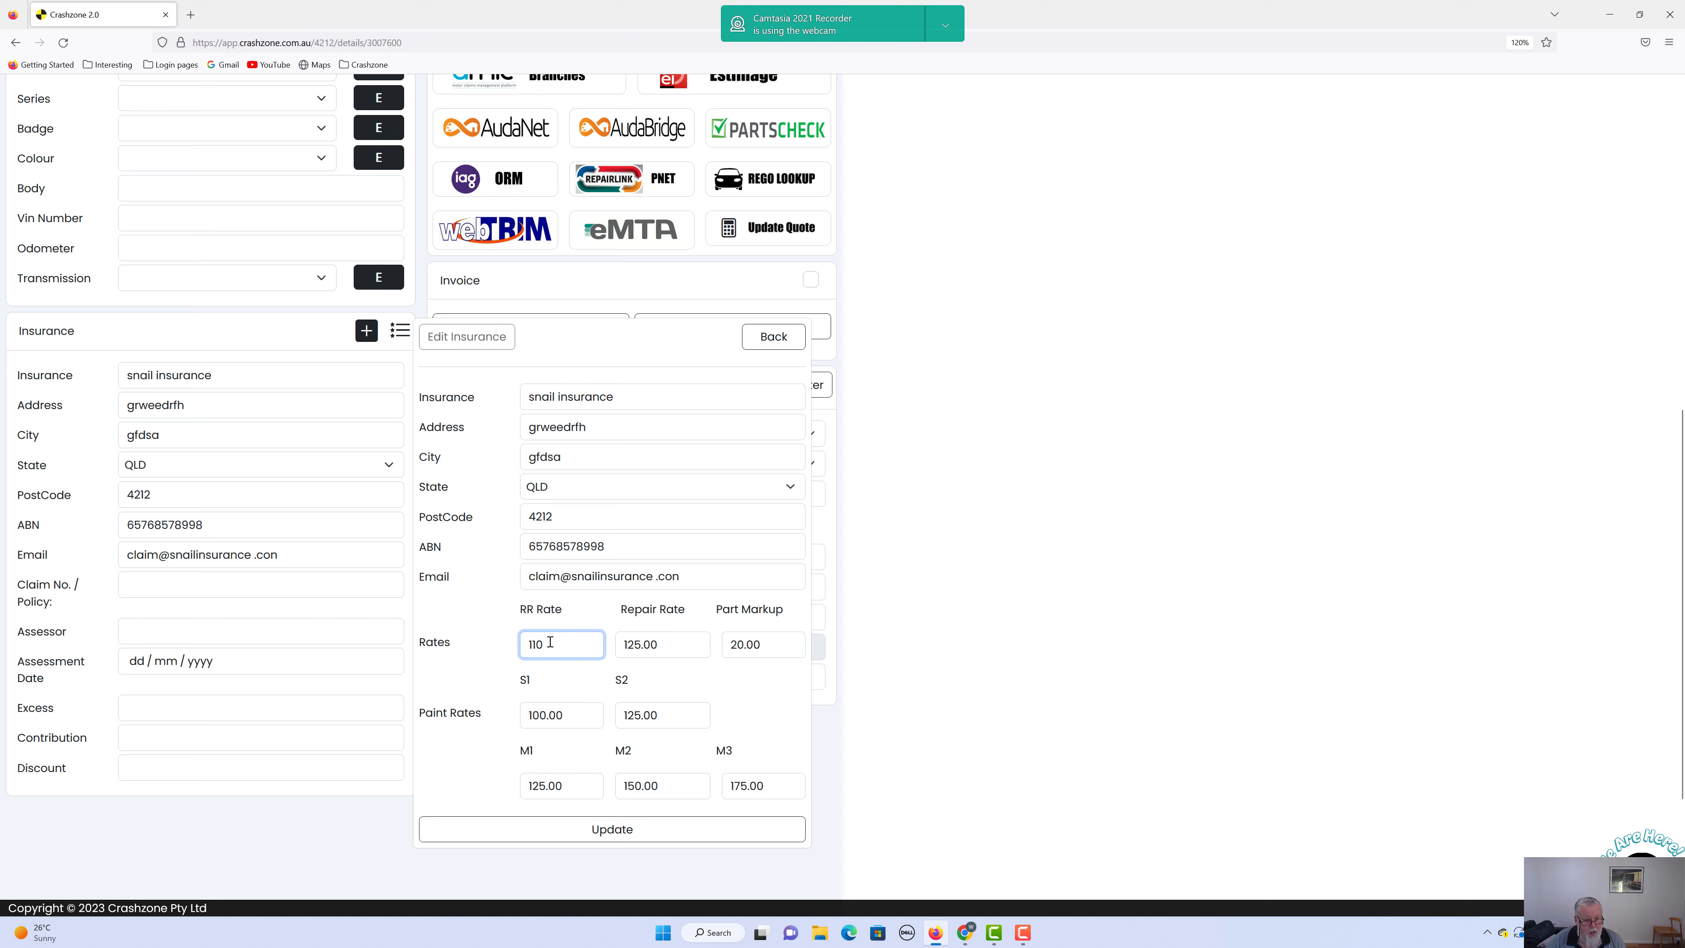
click(612, 828)
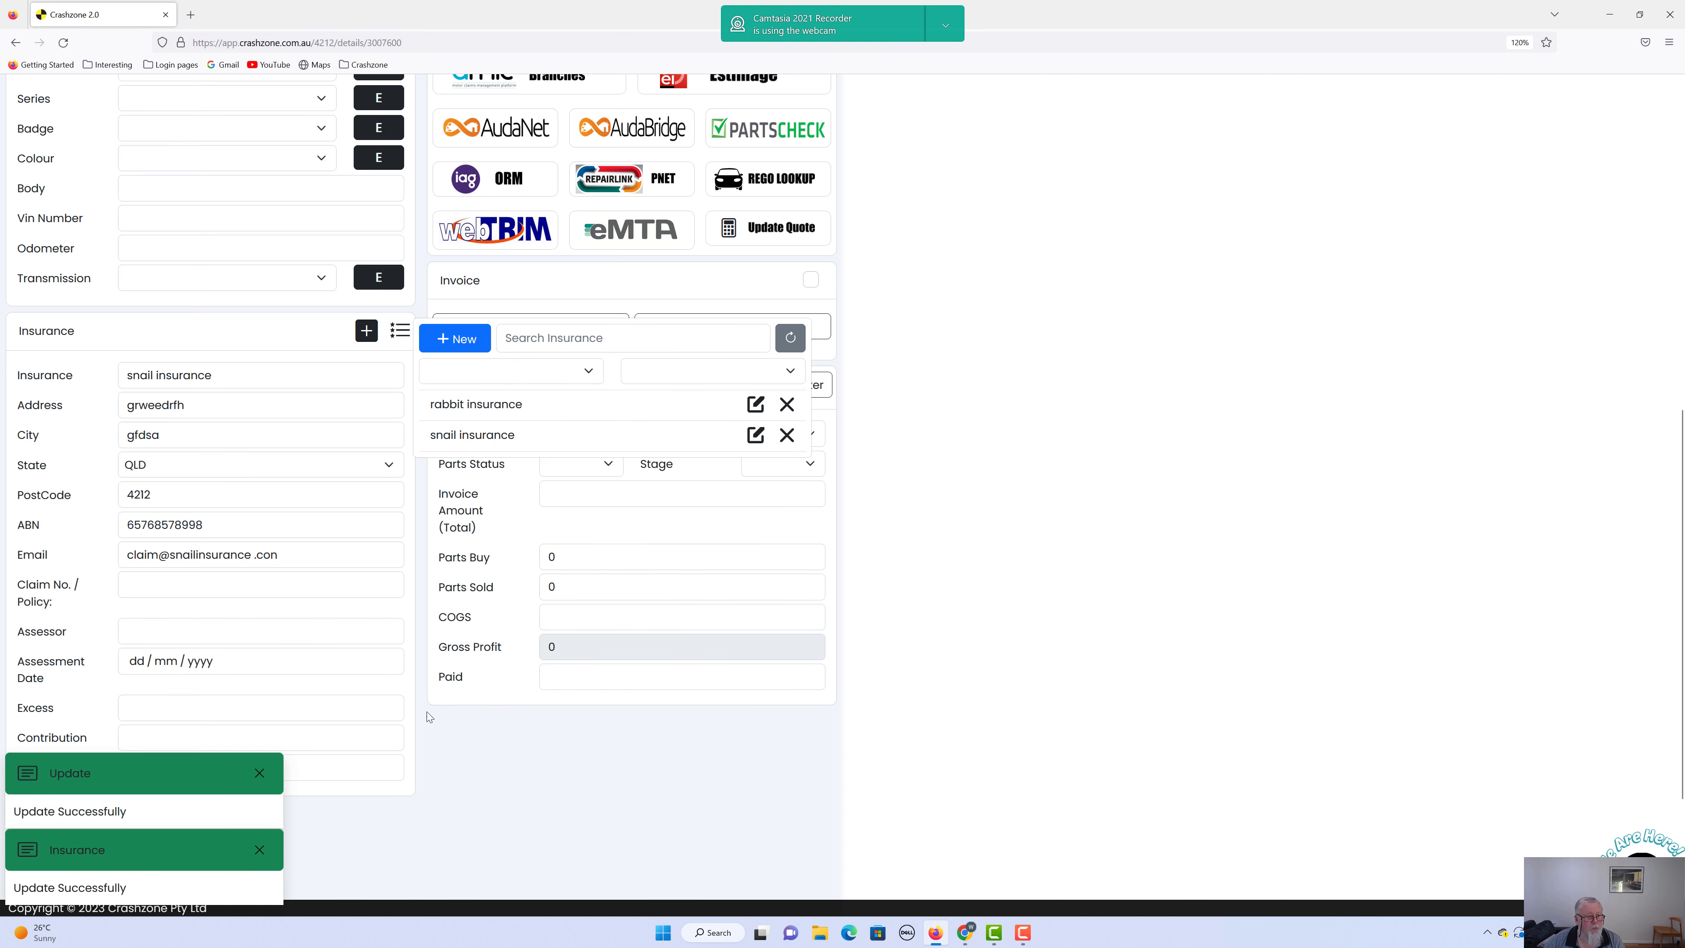
mouse_move(420, 727)
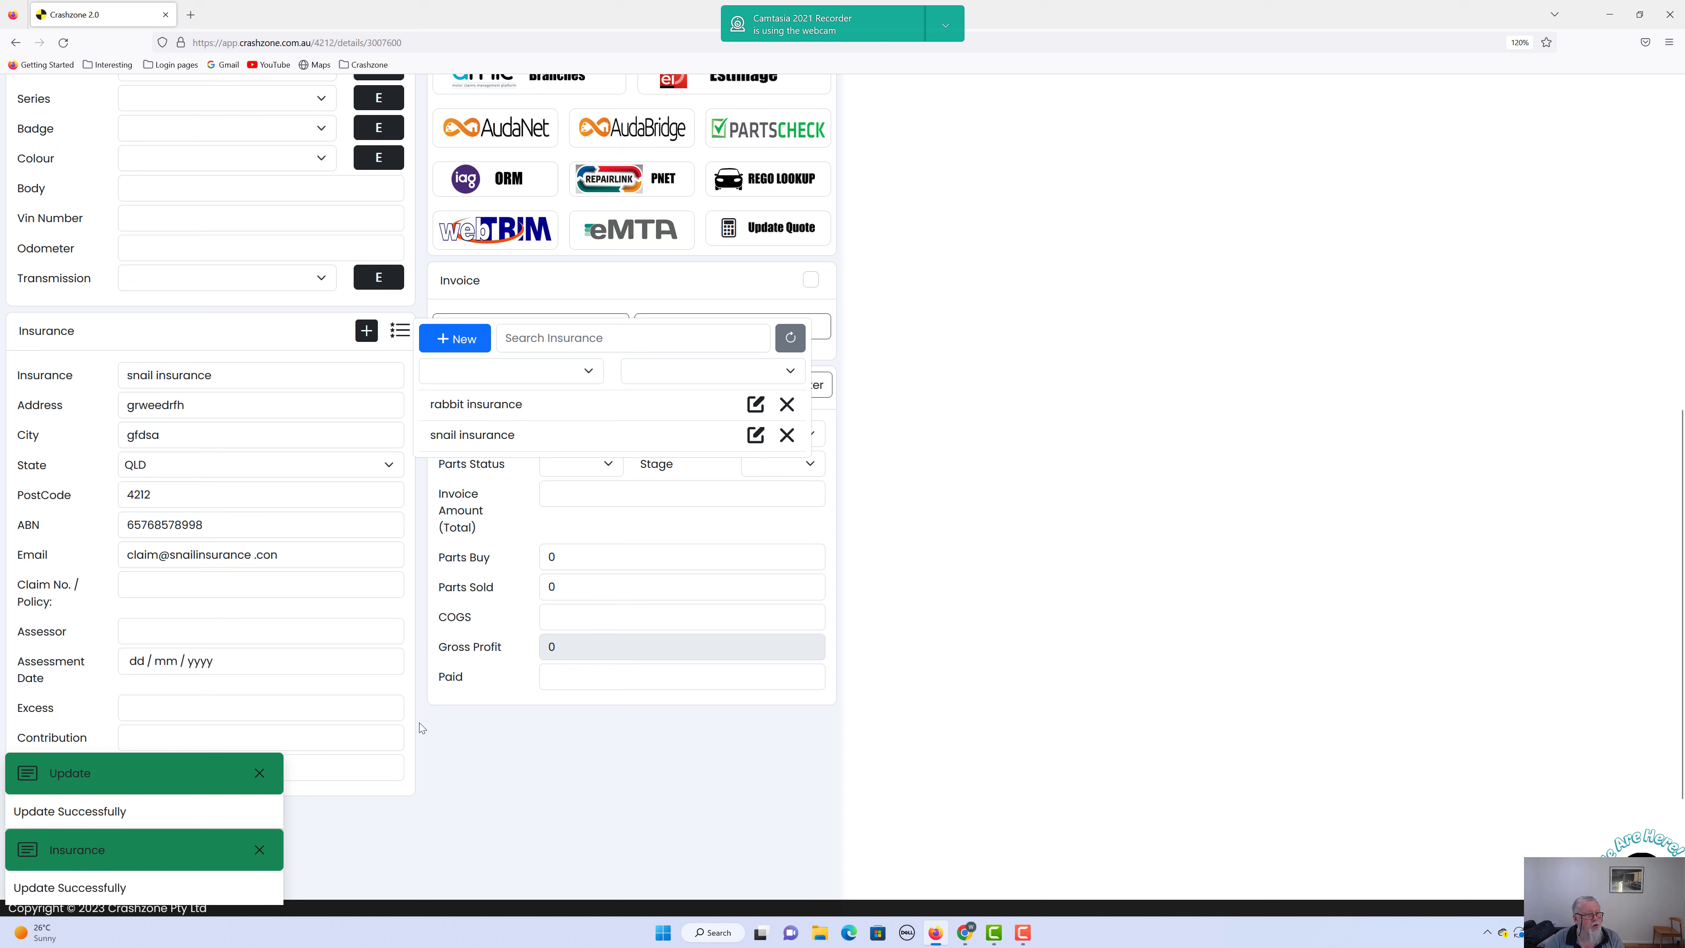